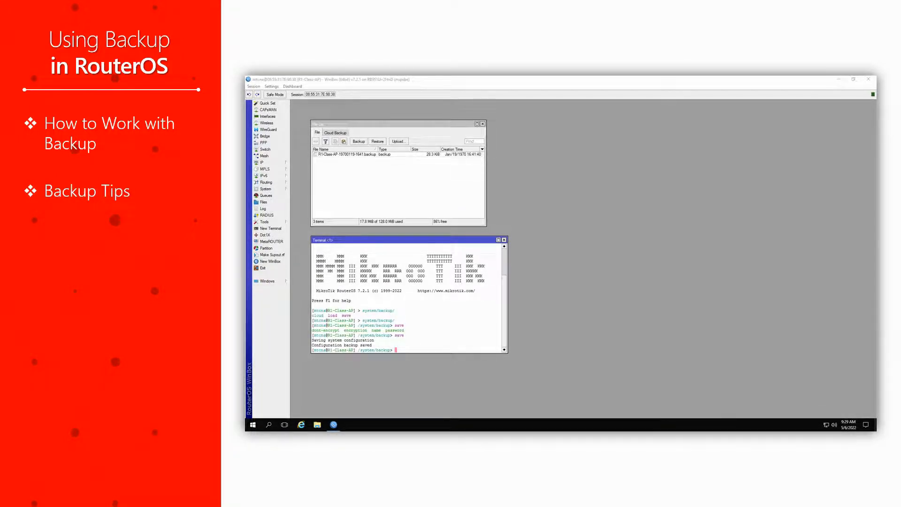
Create a default backup with no name or password, producing R1-Class-AP-19700117-2127.backup
left_click(854, 79)
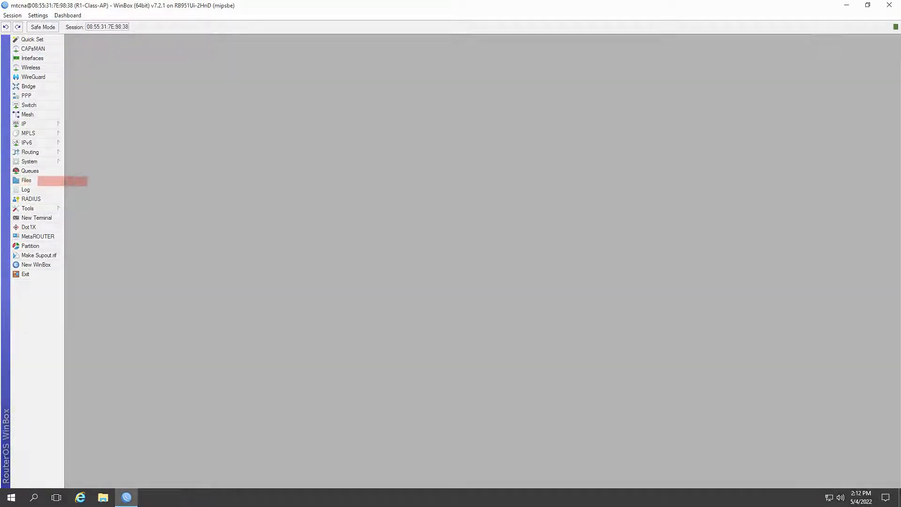
left_click(27, 179)
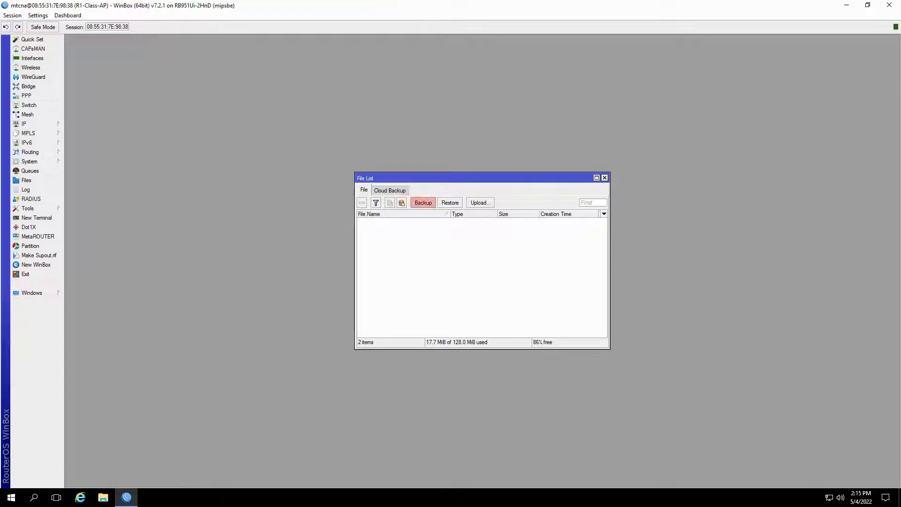
left_click(423, 202)
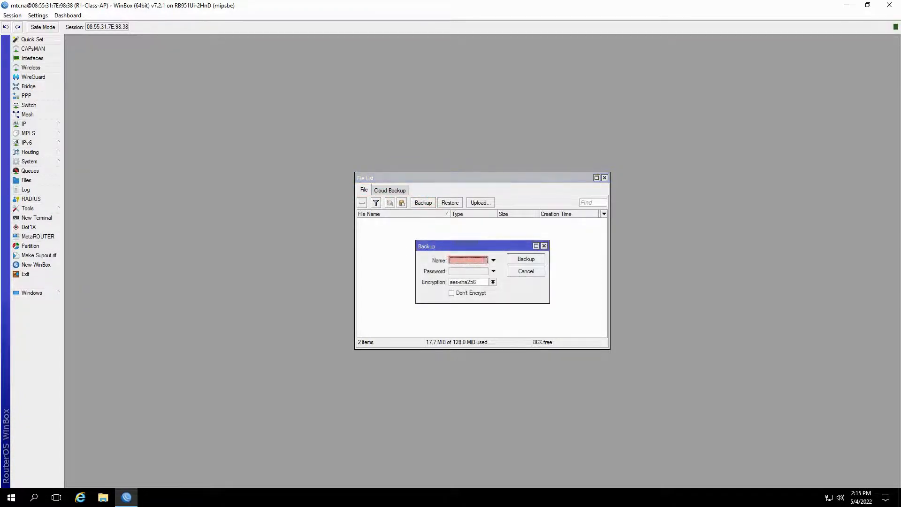
left_click(468, 271)
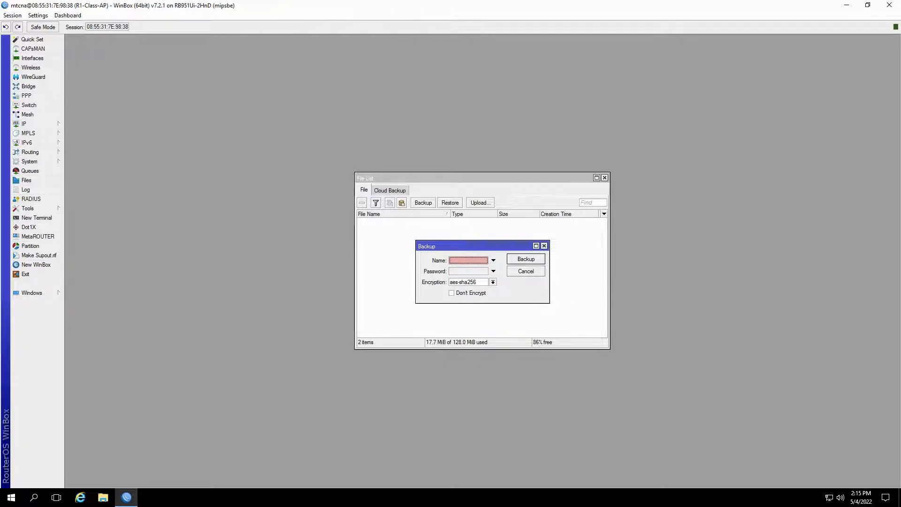
left_click(524, 259)
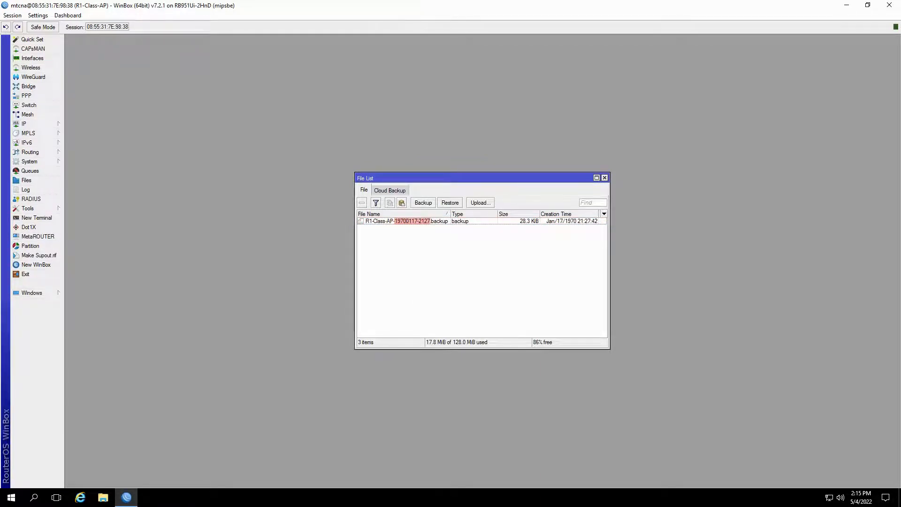
Reopen the Backup options dialog, then close it without creating another backup
left_click(423, 202)
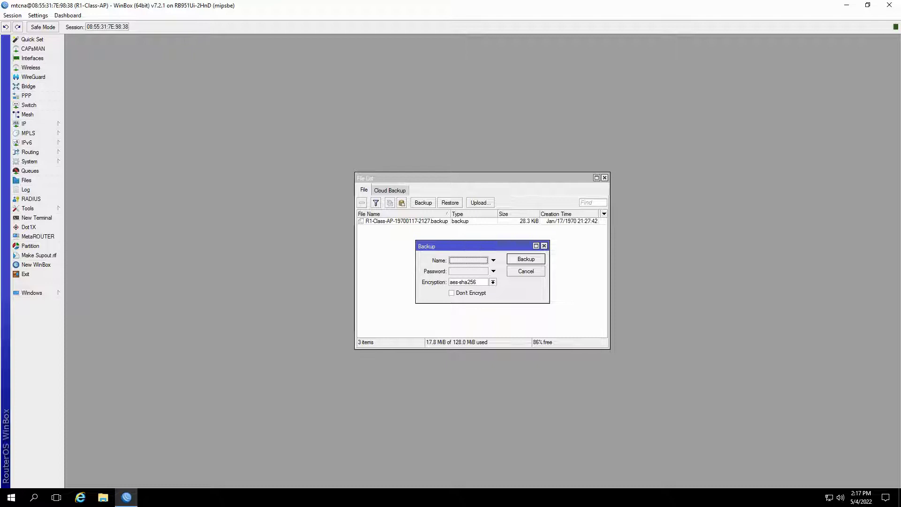
left_click(451, 293)
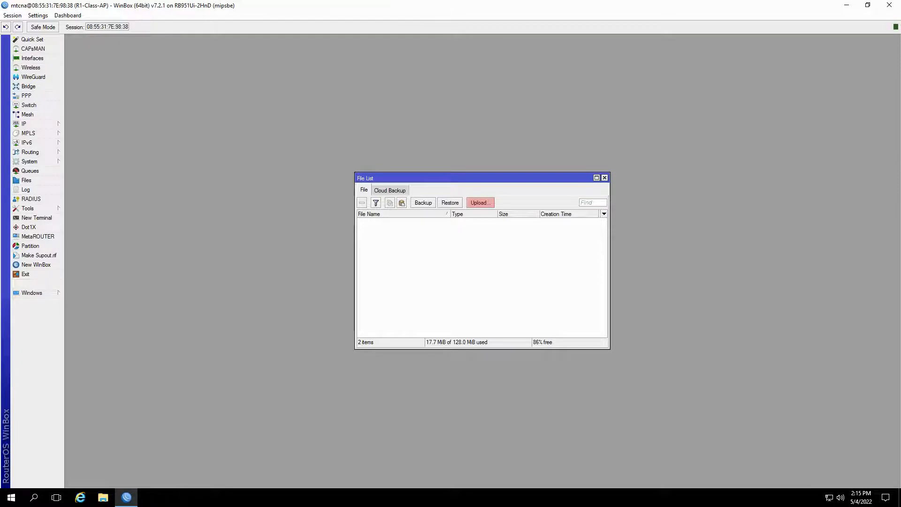
Upload R1-Class-AP-19700117-2127.backup from the Desktop to the router
left_click(479, 202)
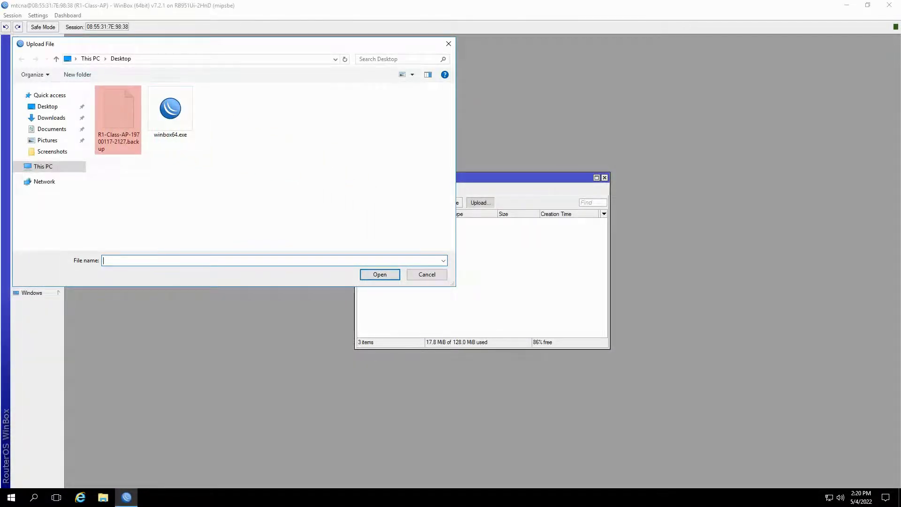
left_click(170, 108)
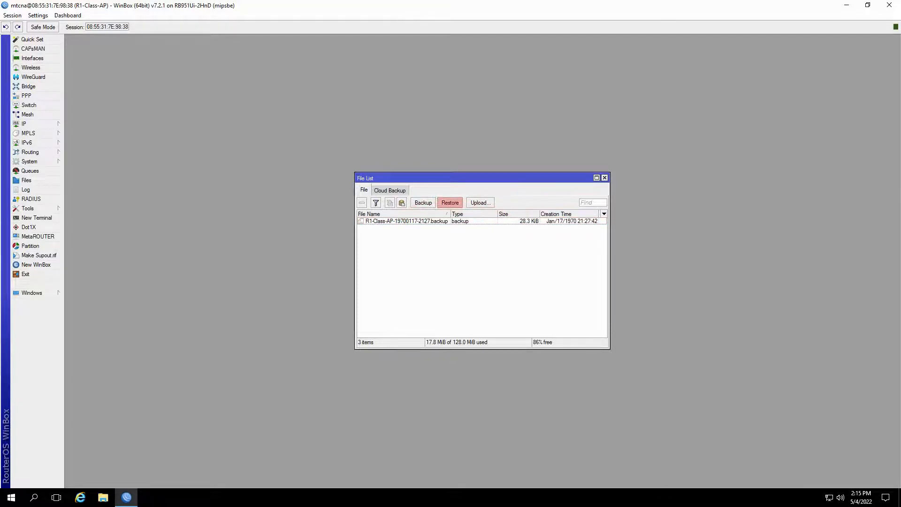
Restore the router configuration from the uploaded R1-Class-AP-19700117-2127.backup file
left_click(450, 202)
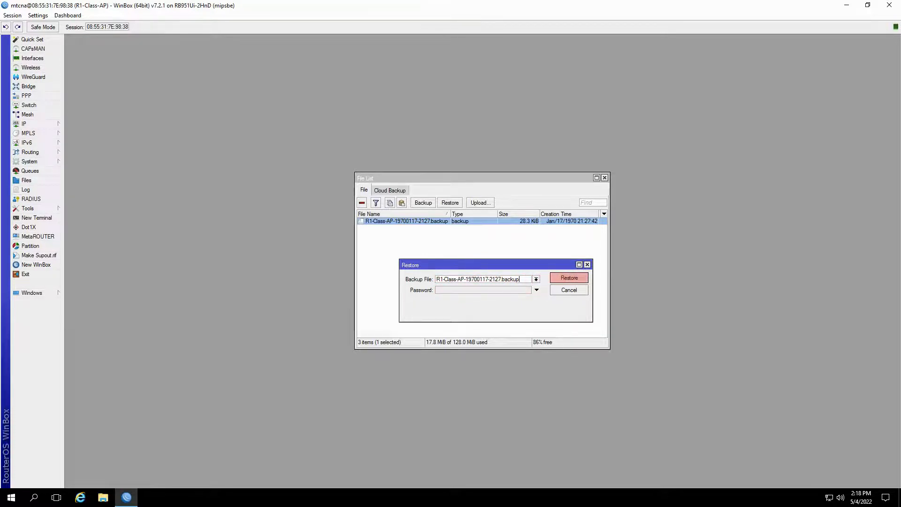
left_click(568, 278)
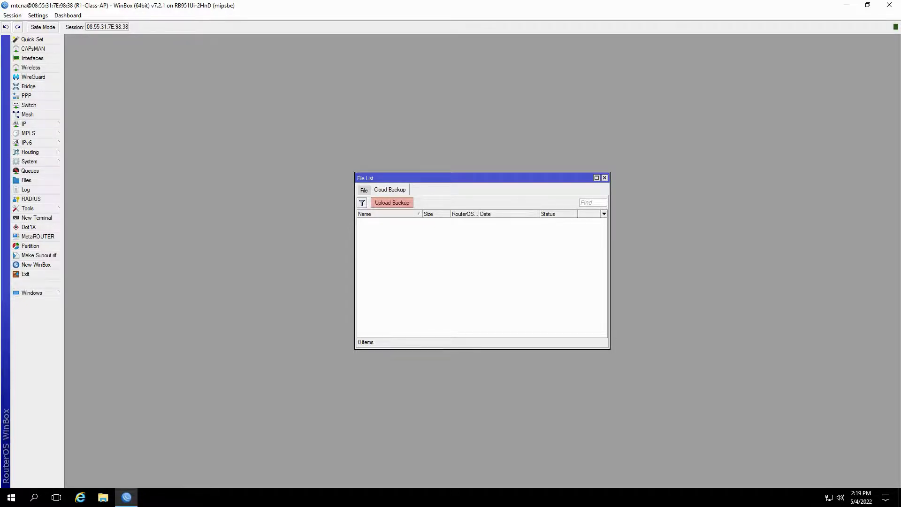
Switch back to the File tab of the File List window
left_click(392, 202)
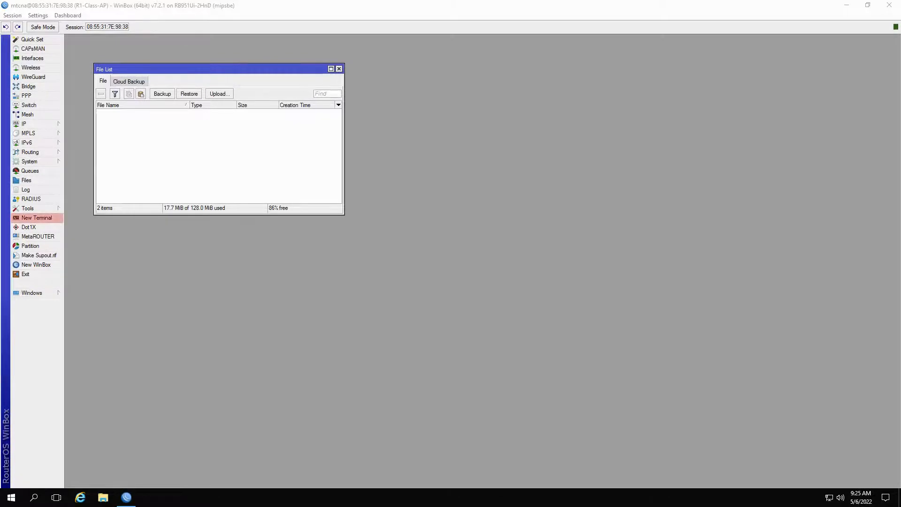
Run system/backup/save in a new terminal and select R1-Class-AP-19700119-1641.backup
left_click(35, 218)
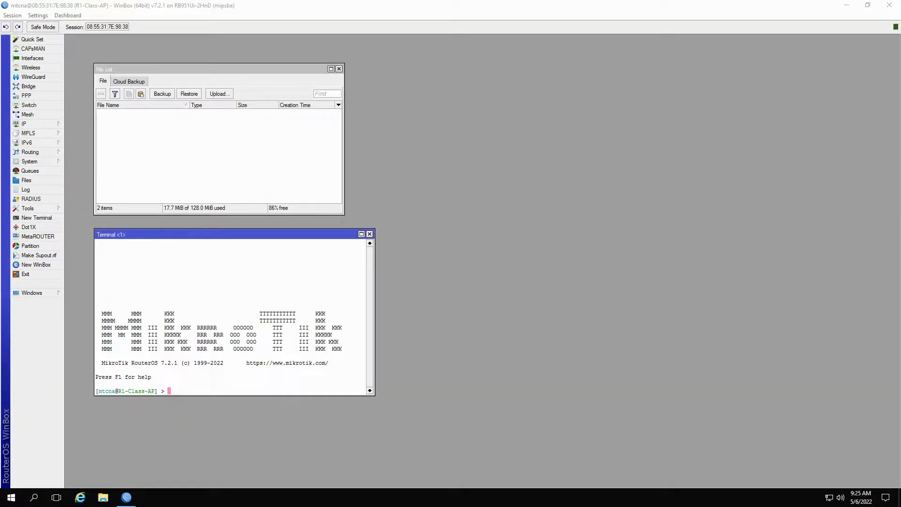
type("system/")
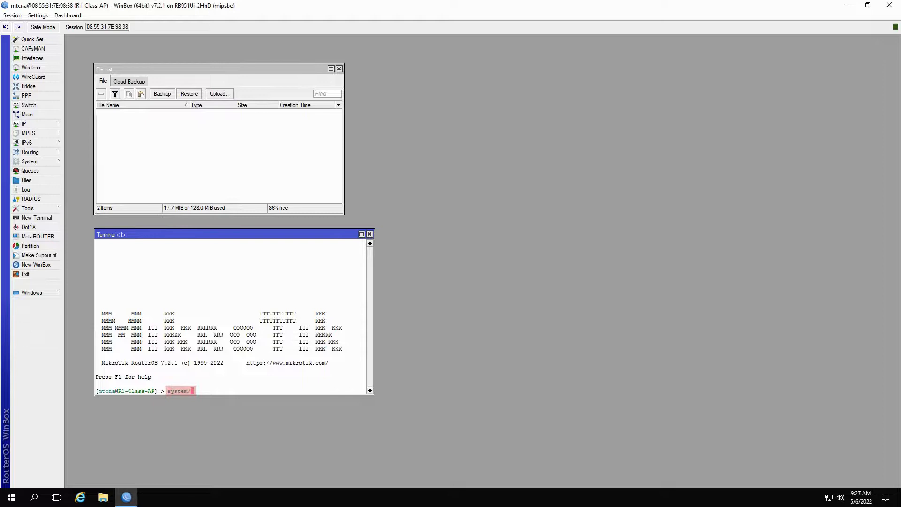
type("backup/")
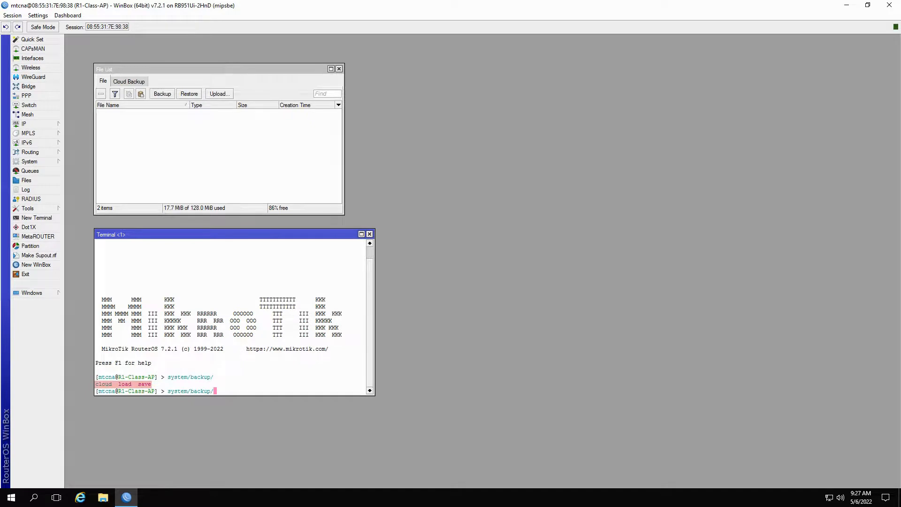
type("save")
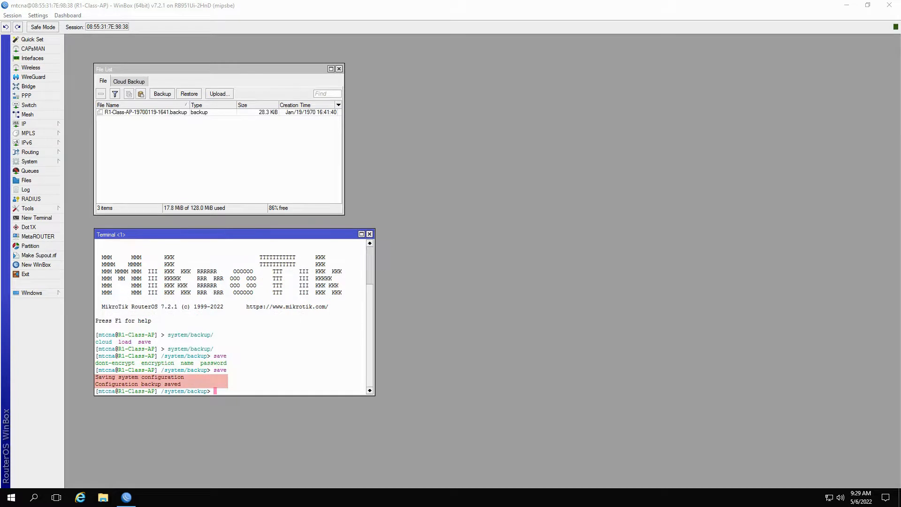
left_click(145, 112)
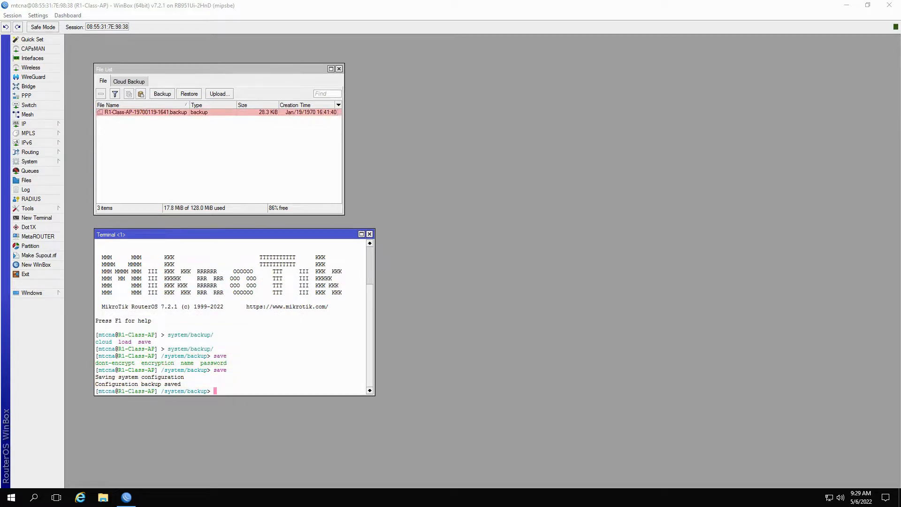